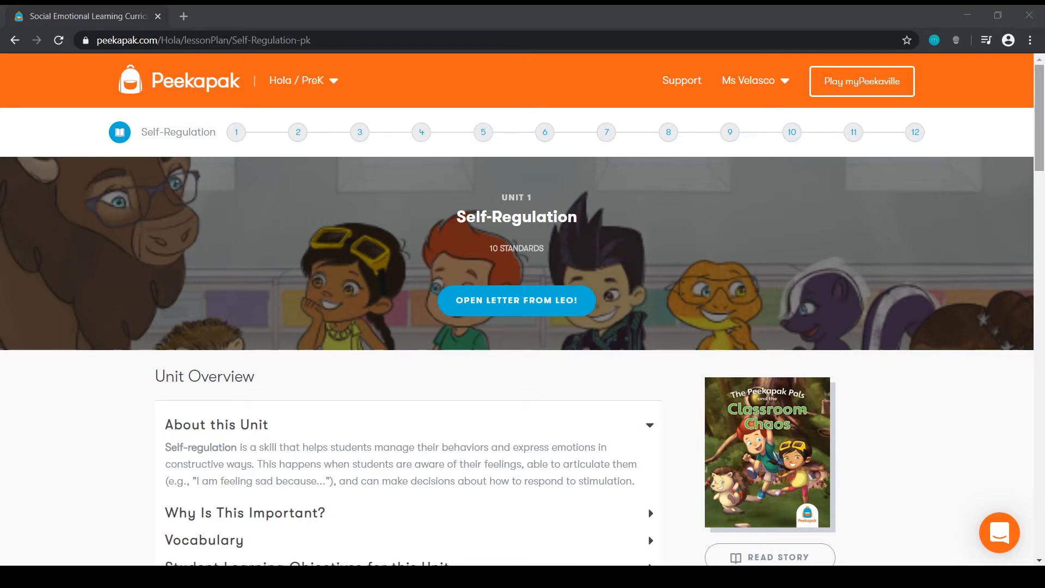
{"action": "mouse_move", "coordinate": [1037, 78]}
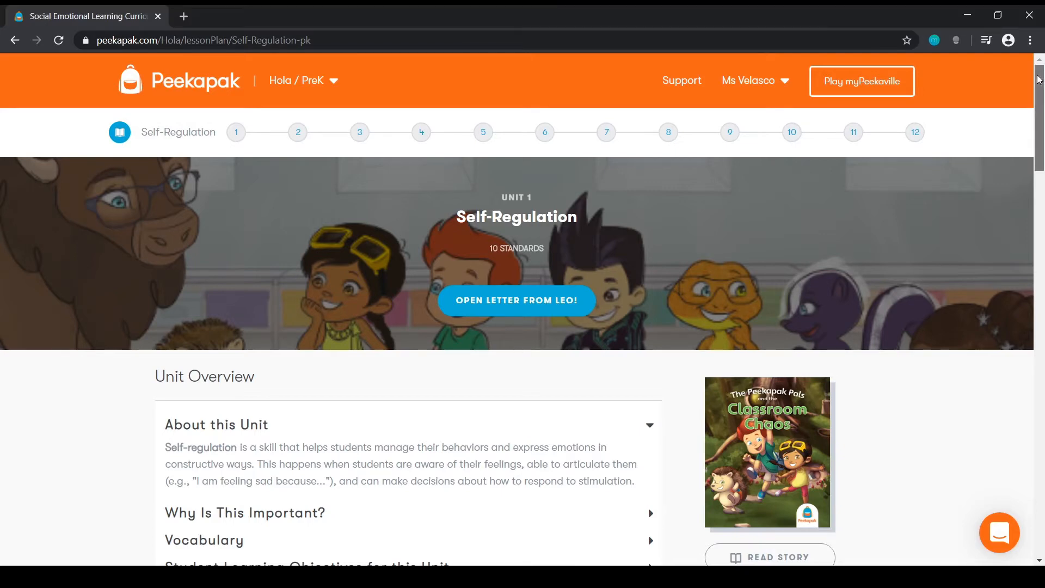
Scroll the Self-Regulation lesson list to lesson 12 and choose a lesson's HOME activity.
{"action": "scroll", "scroll_direction": "down", "scroll_amount": 3}
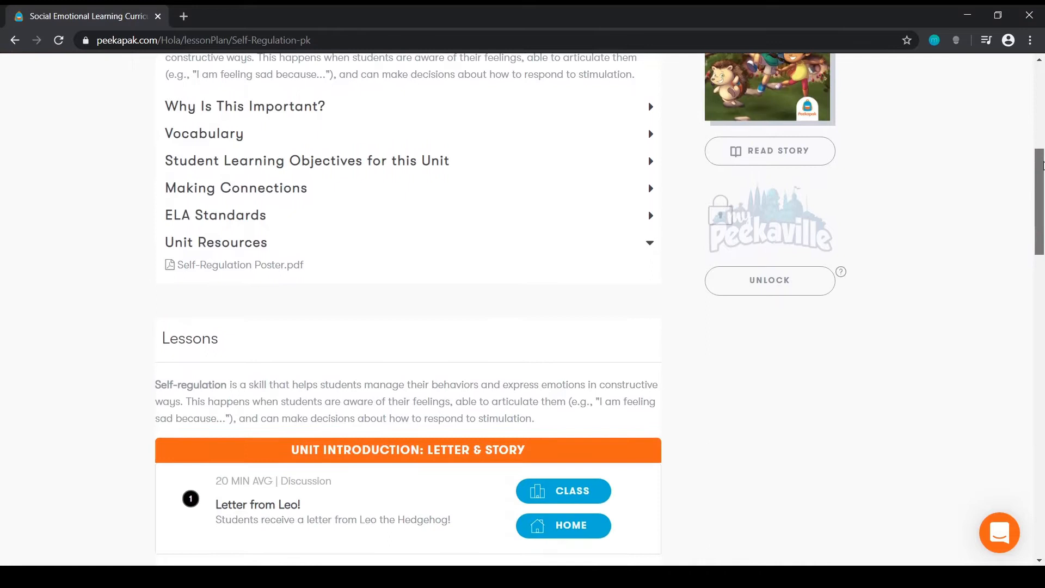
{"action": "scroll", "scroll_direction": "down", "scroll_amount": 3}
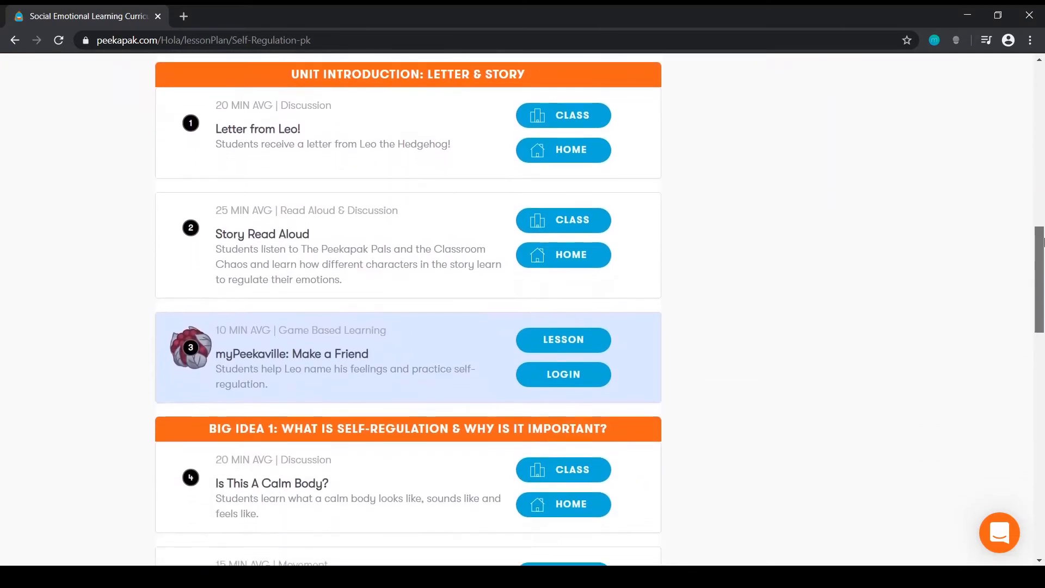
{"action": "scroll", "scroll_direction": "down", "scroll_amount": 3}
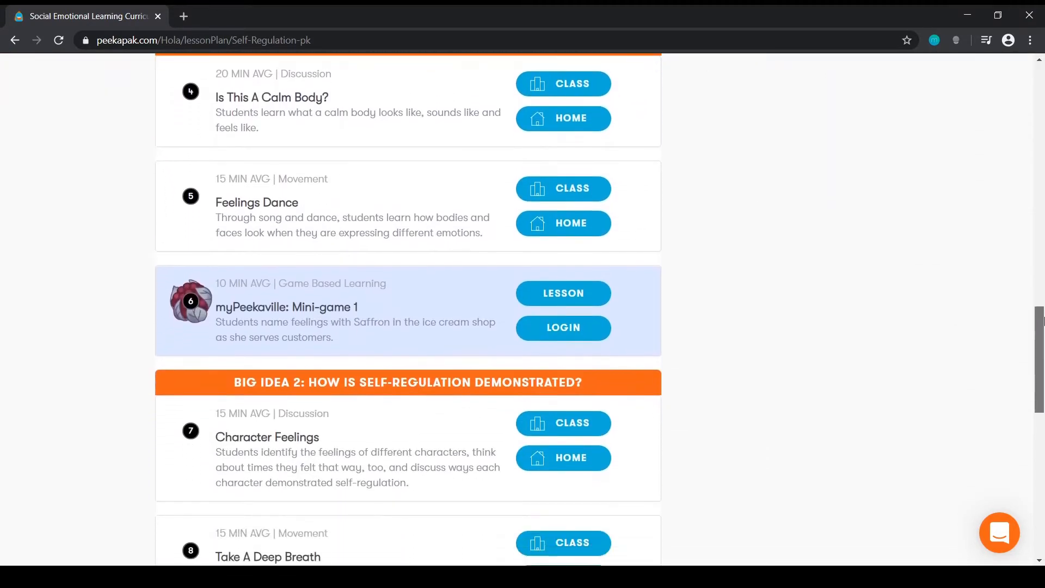
{"action": "scroll", "scroll_direction": "down", "scroll_amount": 3}
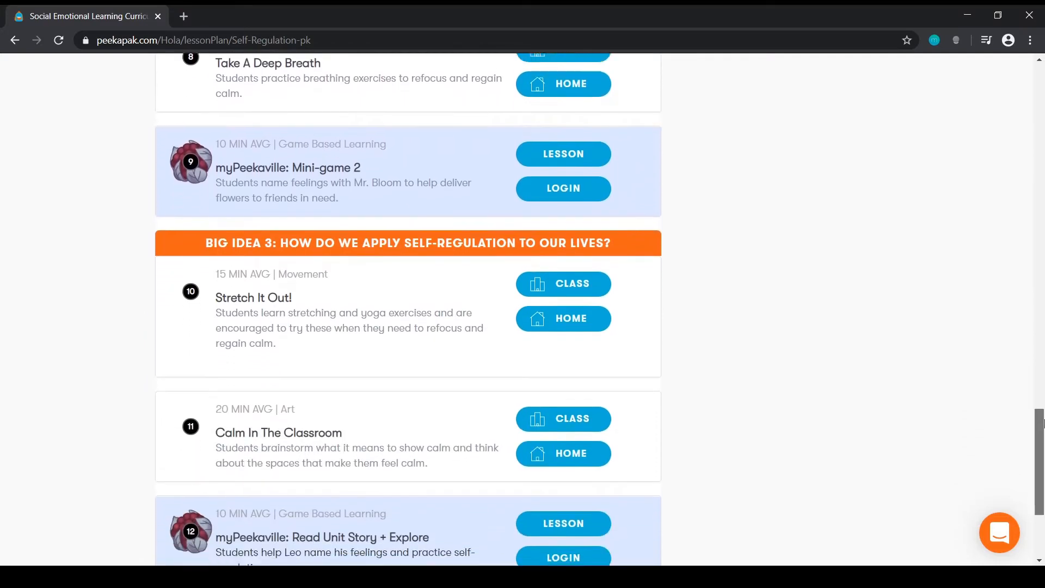
{"action": "scroll", "scroll_direction": "down", "scroll_amount": 3}
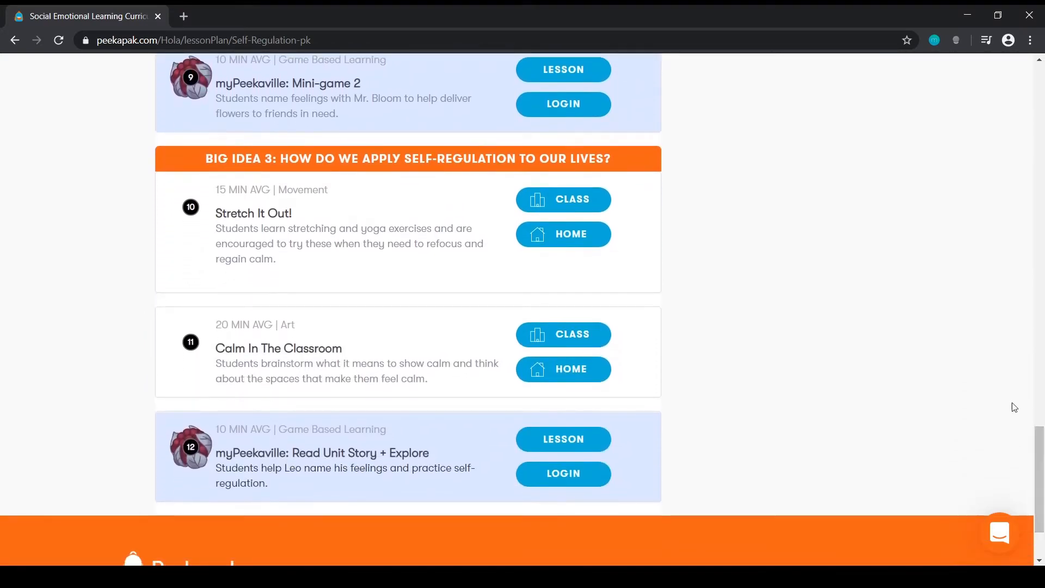
{"action": "left_click", "coordinate": [563, 369]}
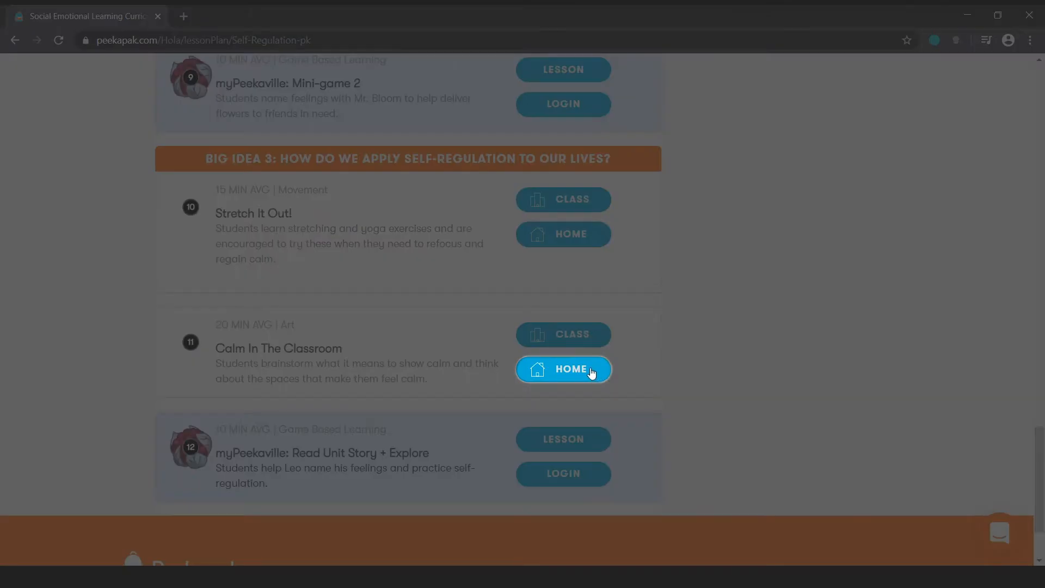
Load 'Leo's Letter At Home' and scroll past the Class Update to the PDF attachment and Send to Parents button.
{"action": "left_click", "coordinate": [562, 369]}
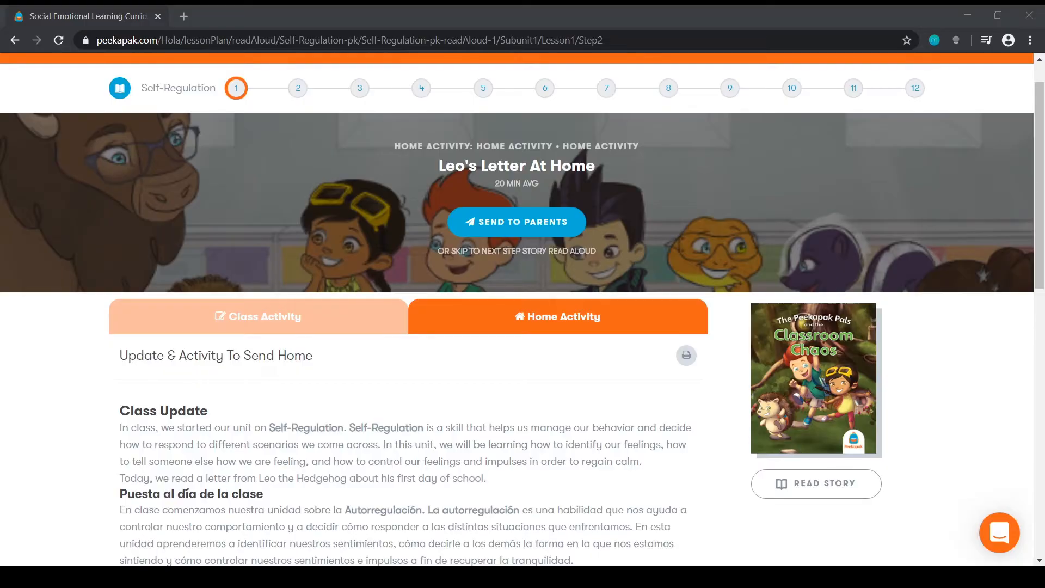
{"action": "scroll", "scroll_direction": "up", "scroll_amount": 3}
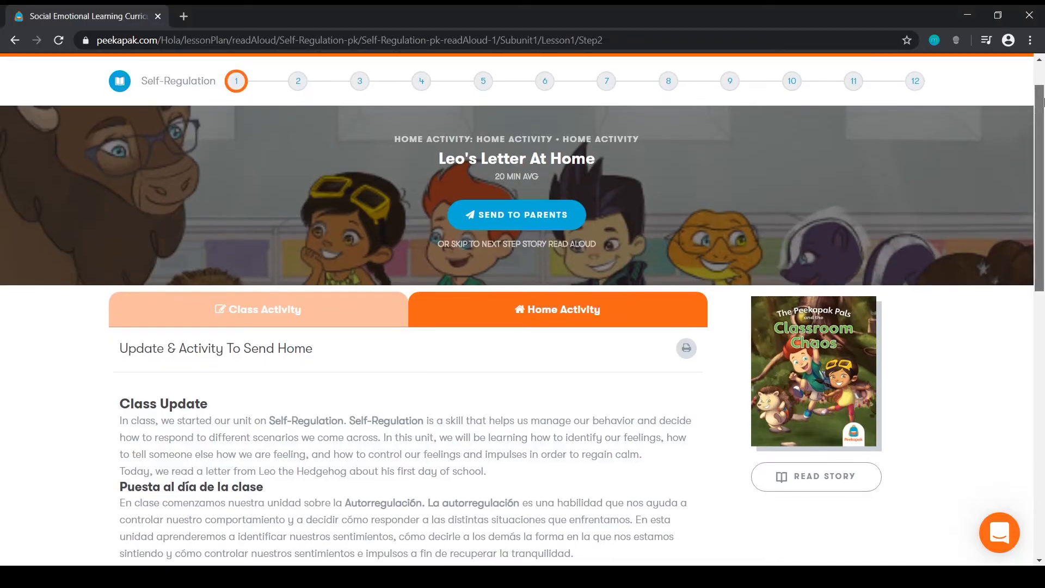
{"action": "scroll", "scroll_direction": "down", "scroll_amount": 3}
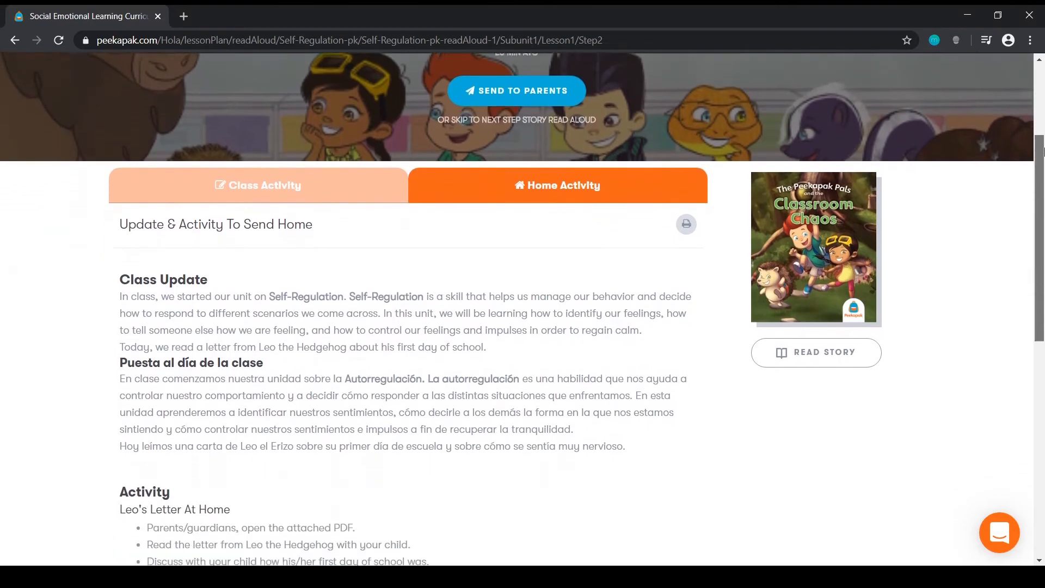
{"action": "scroll", "scroll_direction": "down", "scroll_amount": 3}
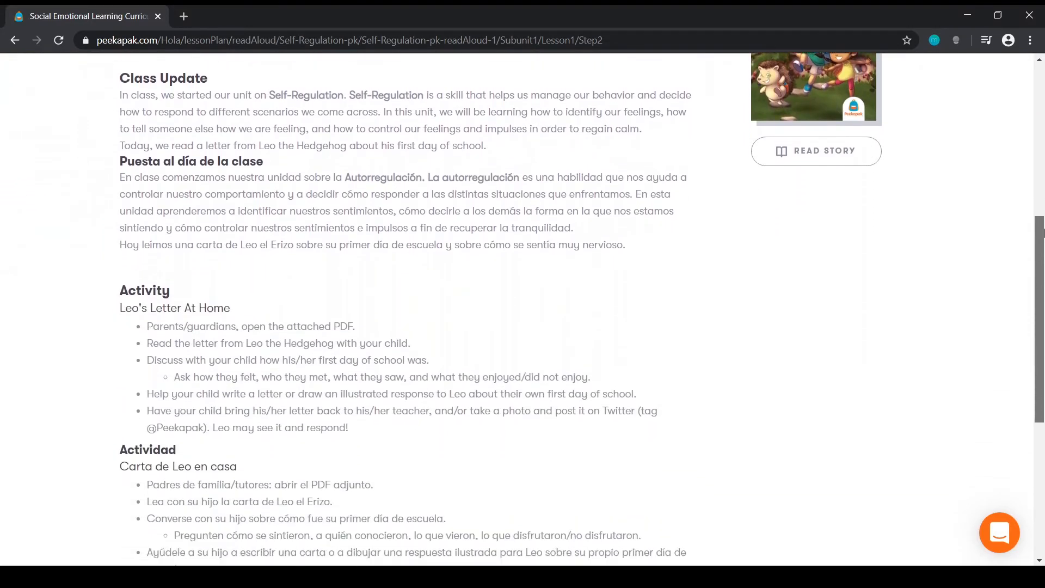
{"action": "scroll", "scroll_direction": "down", "scroll_amount": 3}
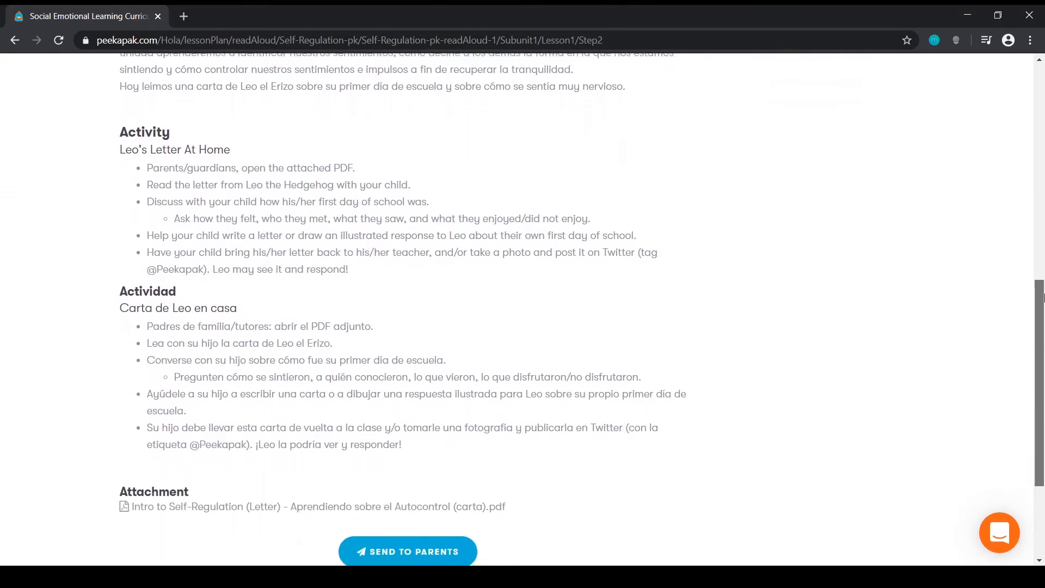